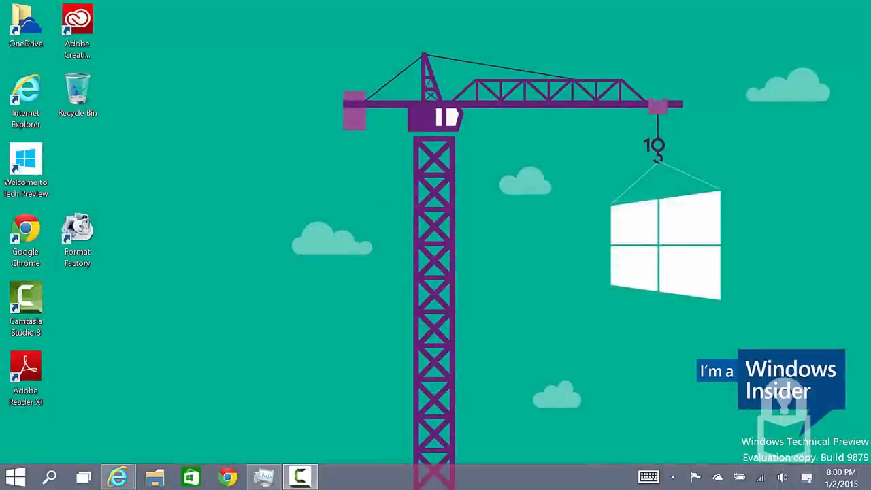
mouse_move(118, 476)
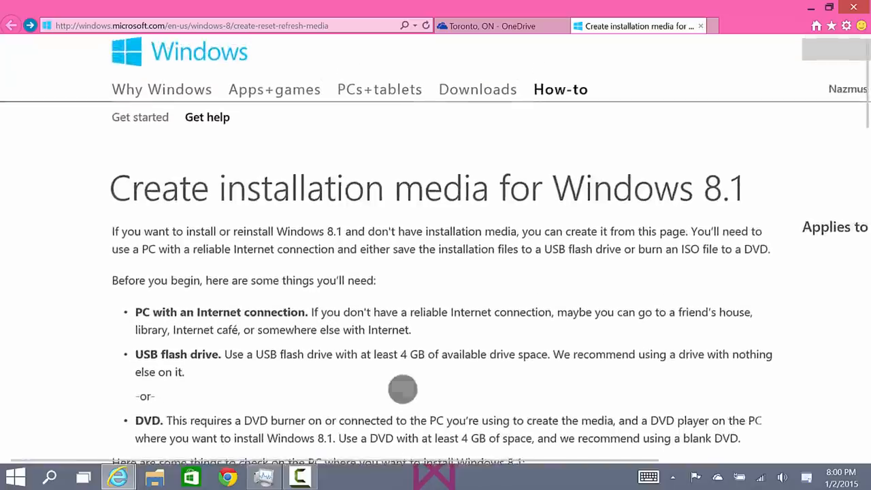
Scroll the Create installation media page and bring up the Start menu
scroll(down, 3)
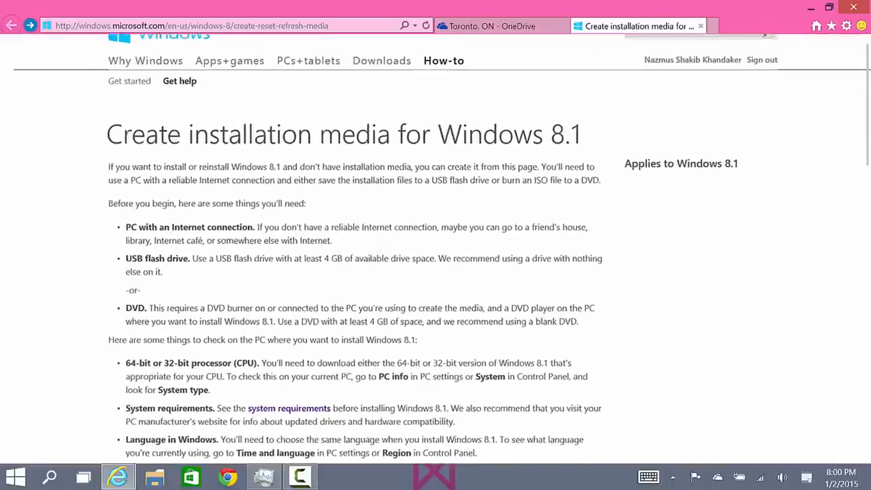
click(191, 26)
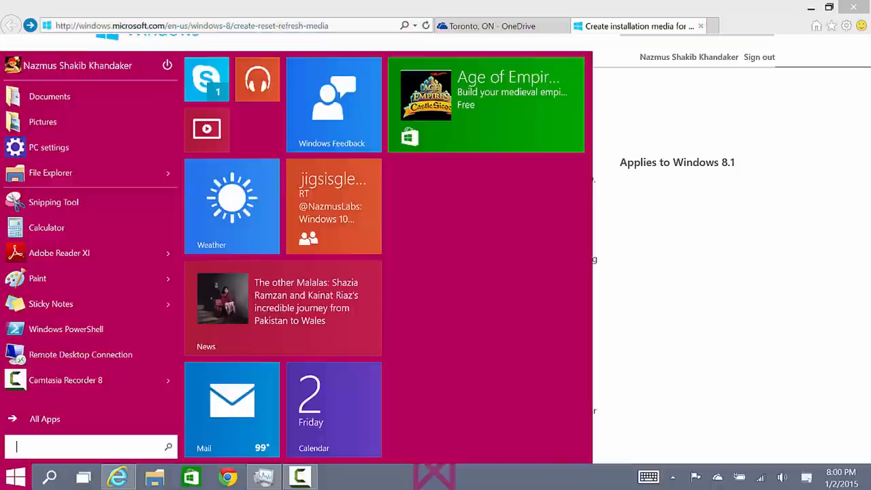
Paste the page address into Word, enlarge it, then close Word without saving
text(wor)
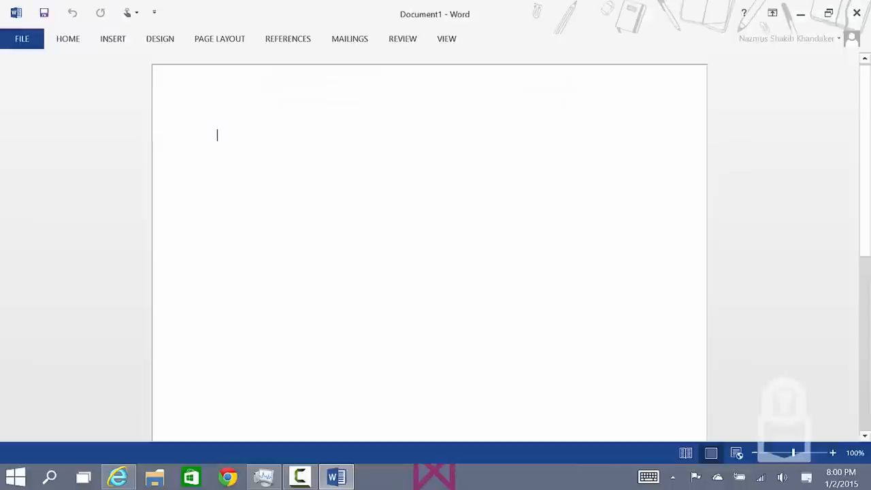
text(http://windows.microsoft.com/en-us/windows-8/create-reset-refresh-media)
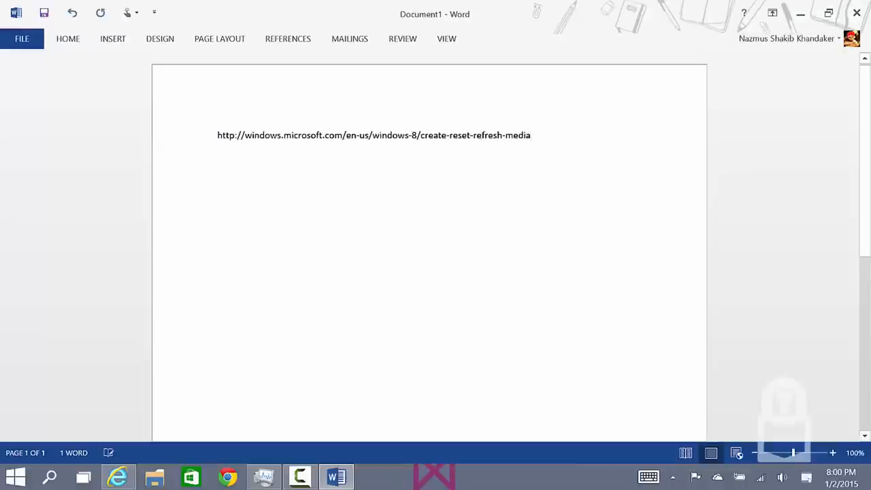
click(68, 39)
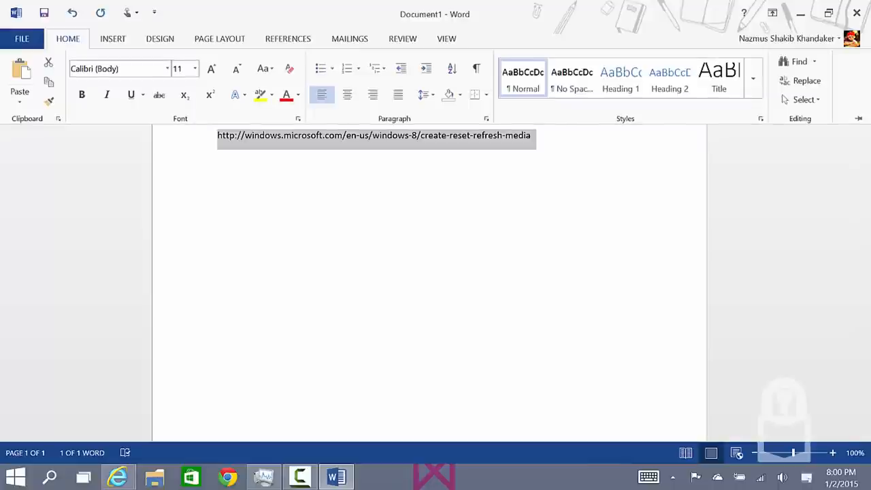
click(212, 68)
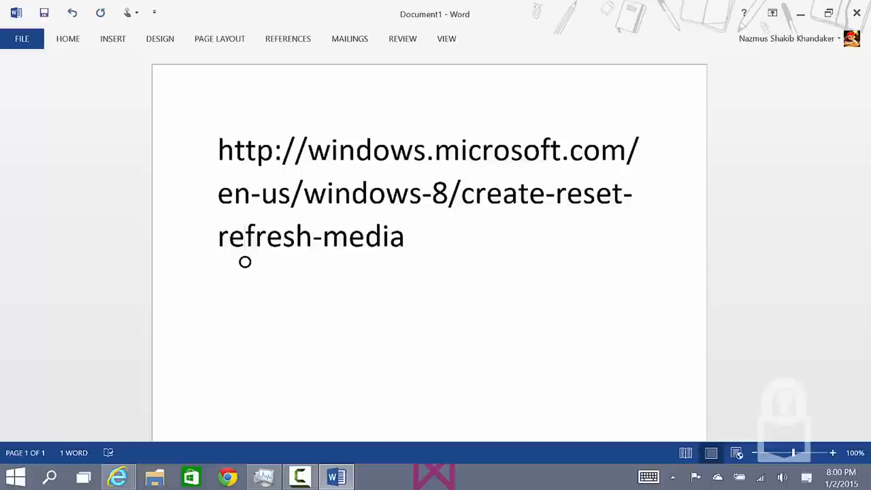
click(857, 13)
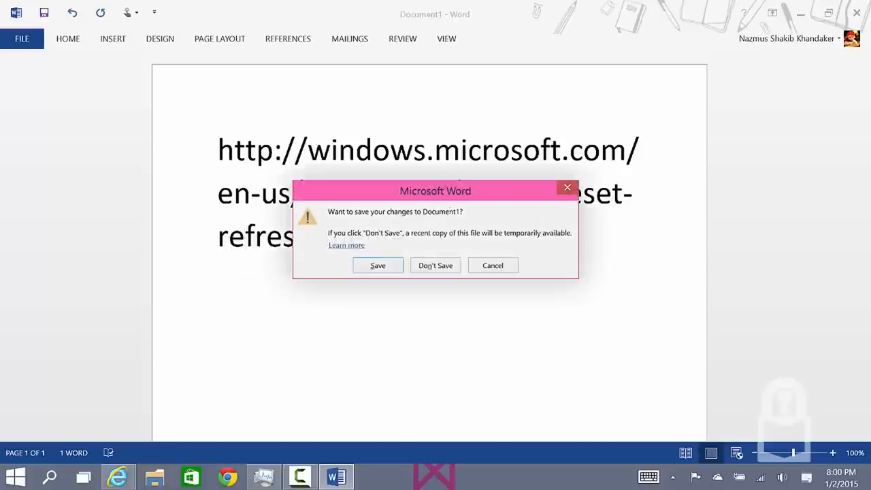
click(435, 266)
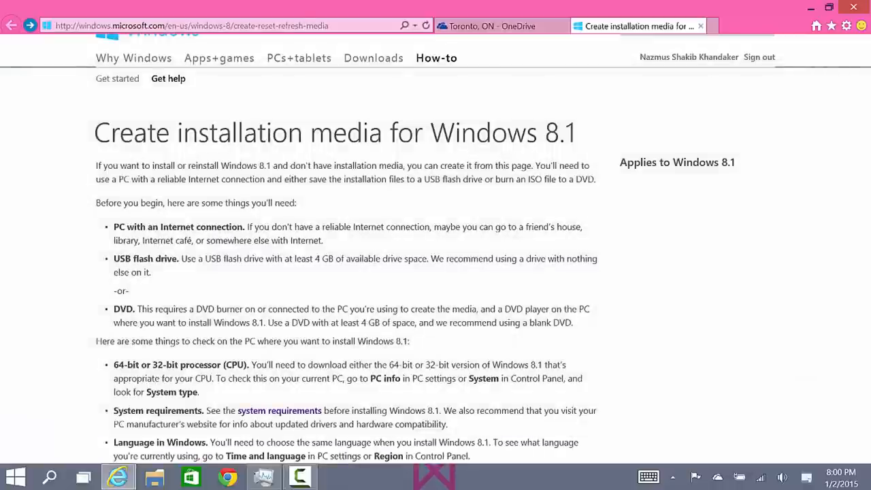
Search Bing in a new tab for 'create windows 8.1' and open the installation-media result
click(734, 25)
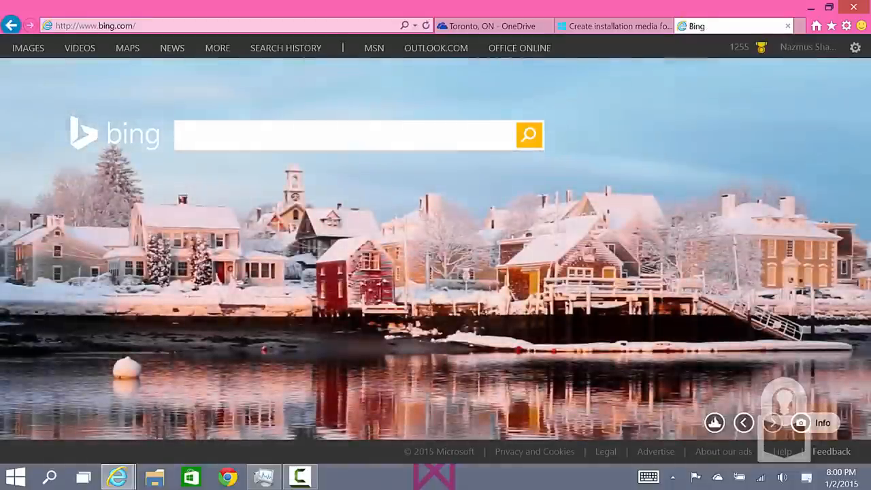
text(create)
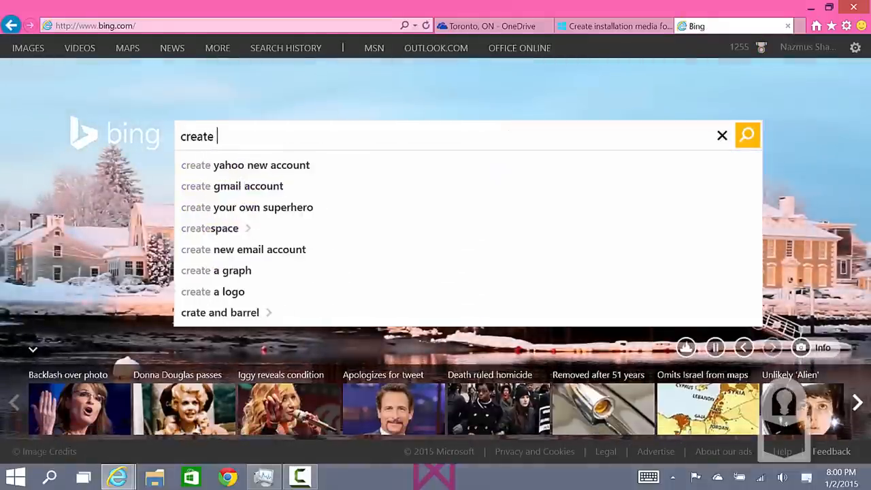
text(windows 8.1)
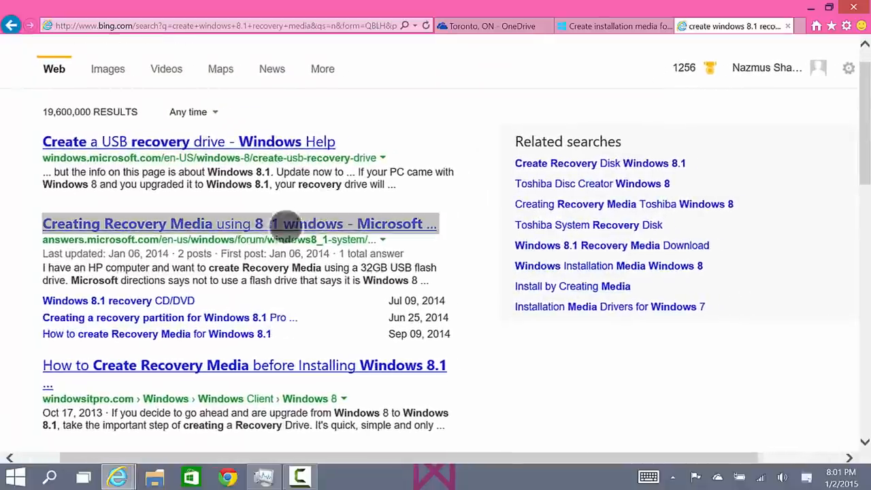
scroll(down, 3)
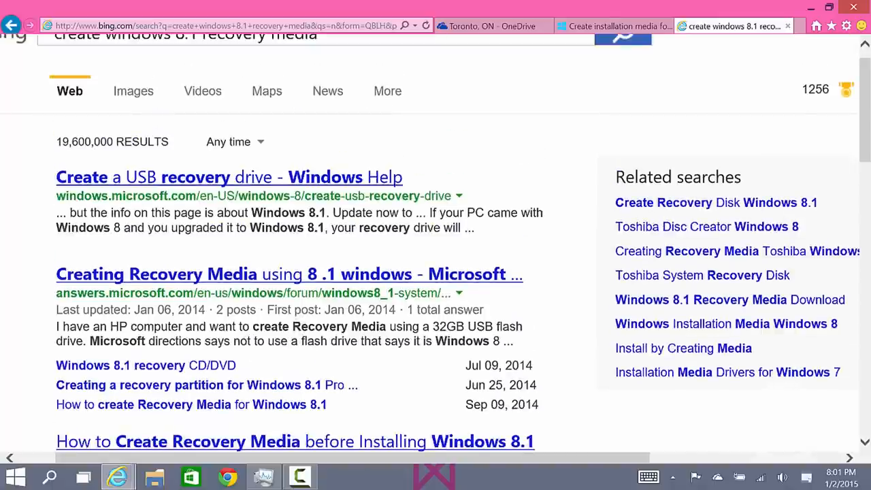
scroll(down, 3)
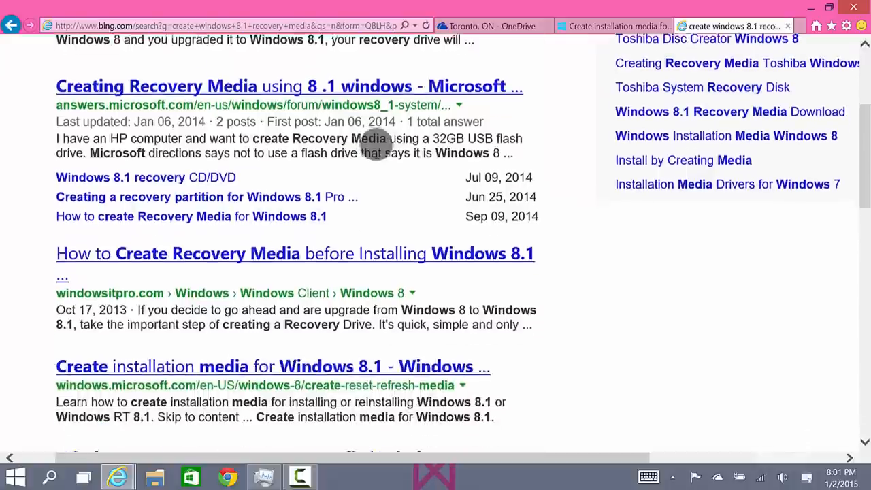
scroll(down, 3)
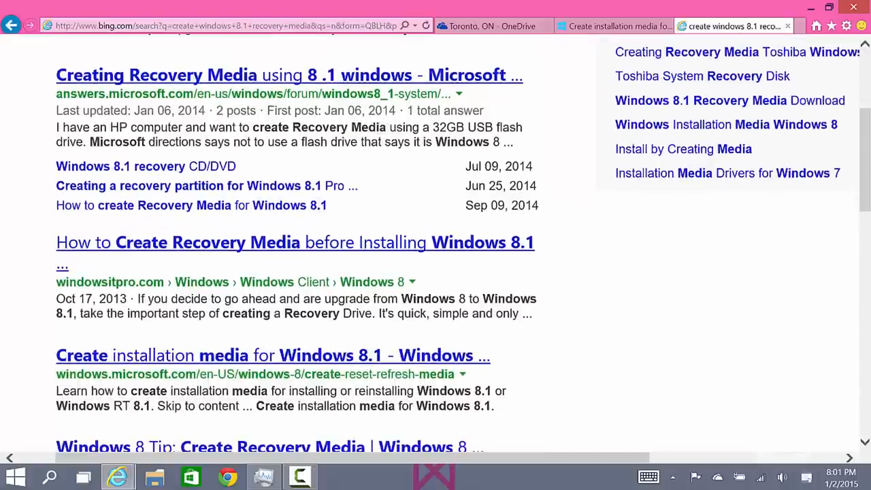
scroll(down, 3)
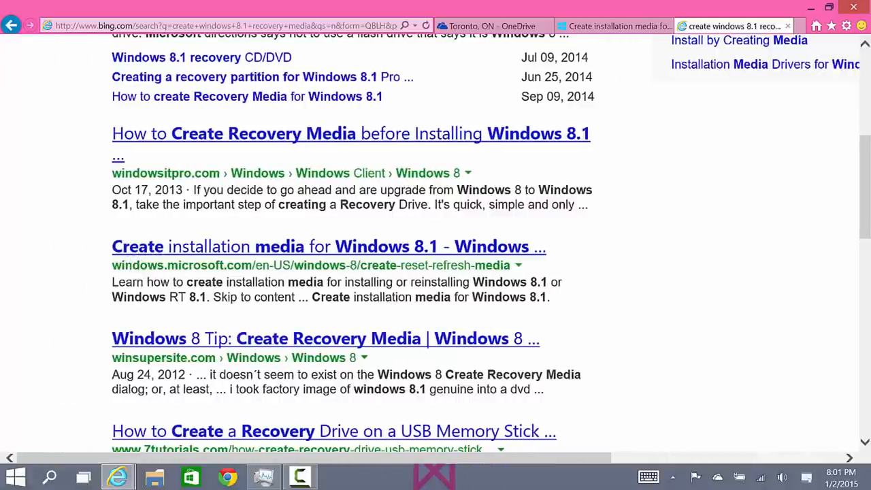
click(328, 247)
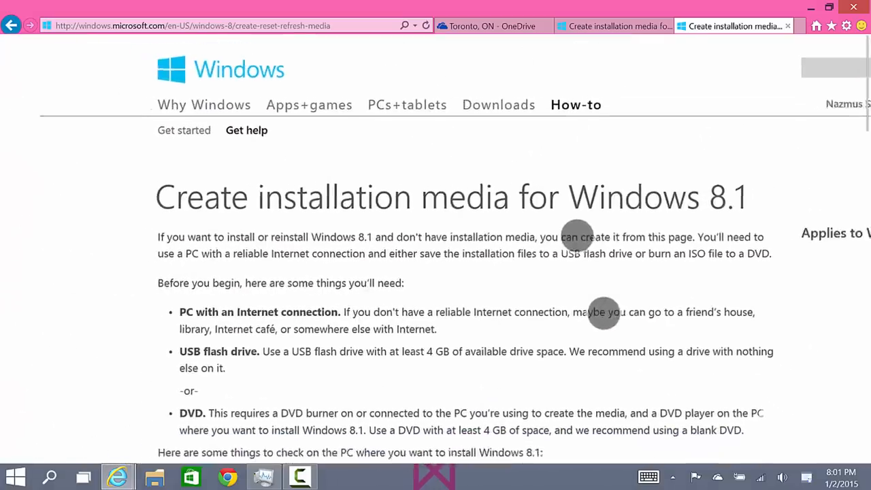
Download mediacreationtool.exe via Create media and run it
scroll(down, 3)
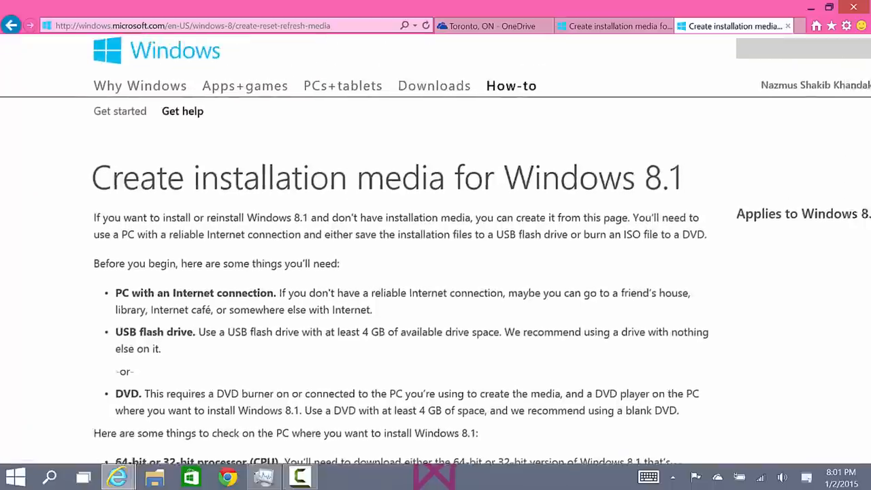
scroll(down, 3)
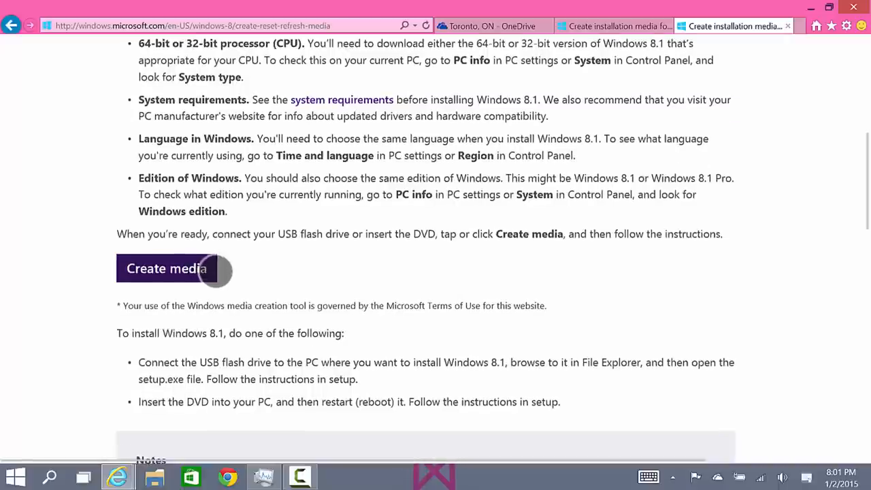
scroll(down, 3)
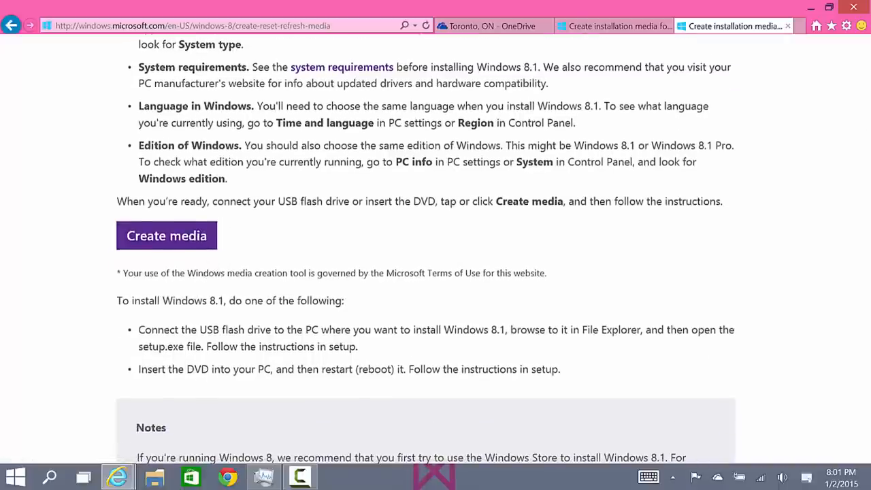
click(166, 235)
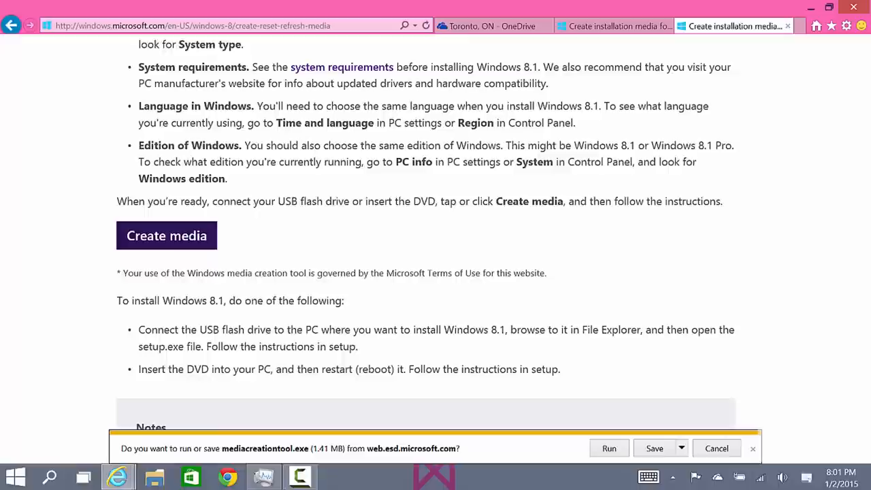
mouse_move(264, 436)
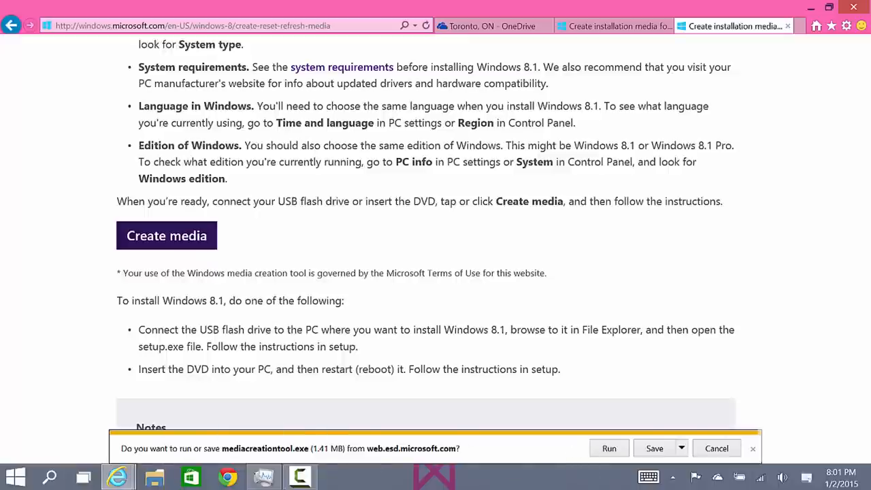
click(609, 448)
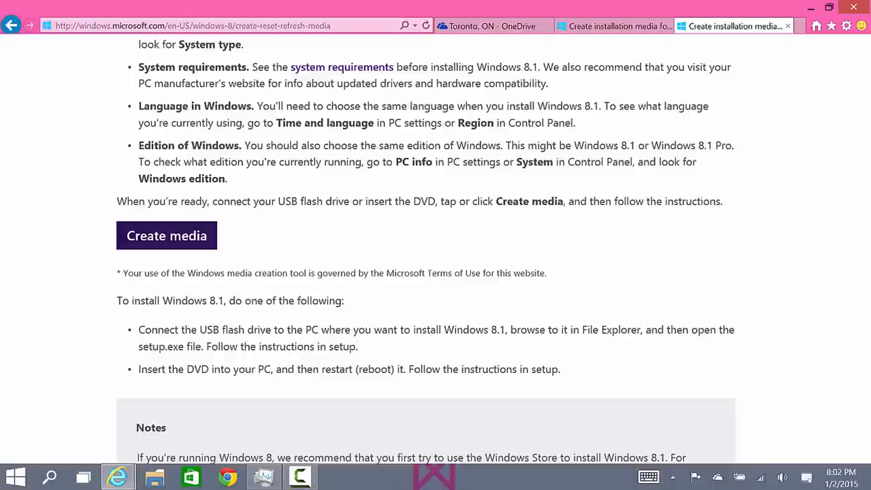
click(166, 236)
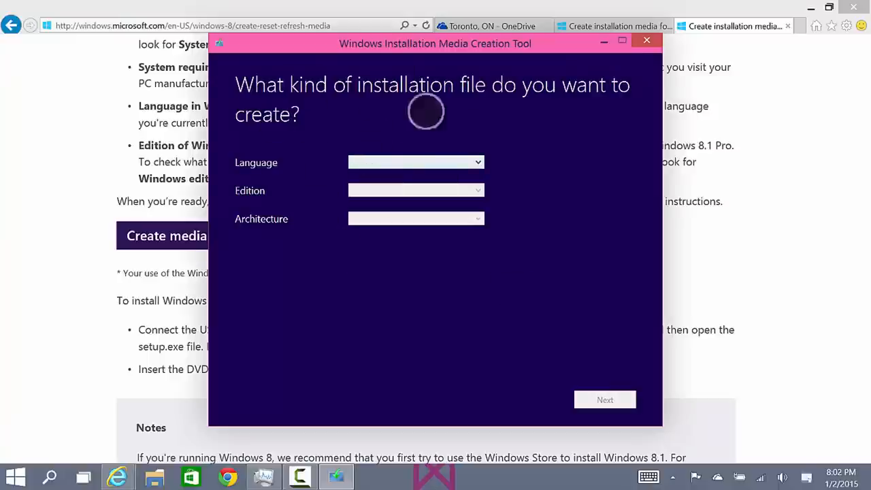
mouse_move(286, 131)
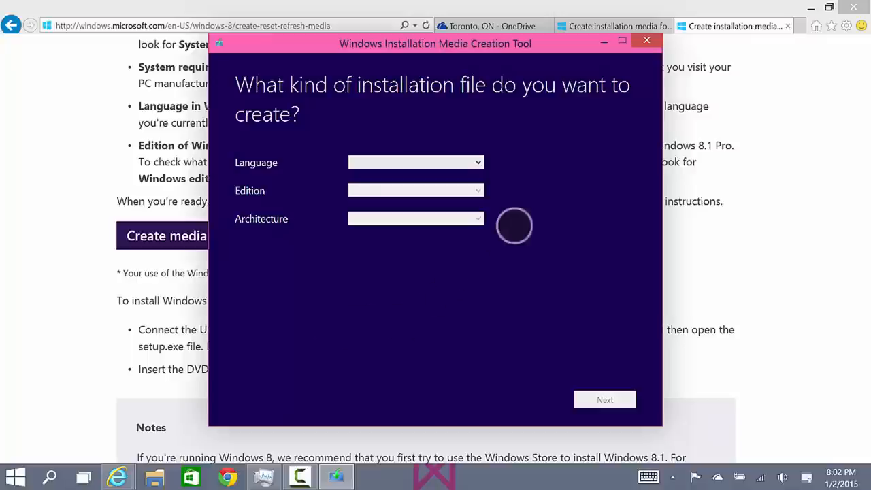
mouse_move(318, 199)
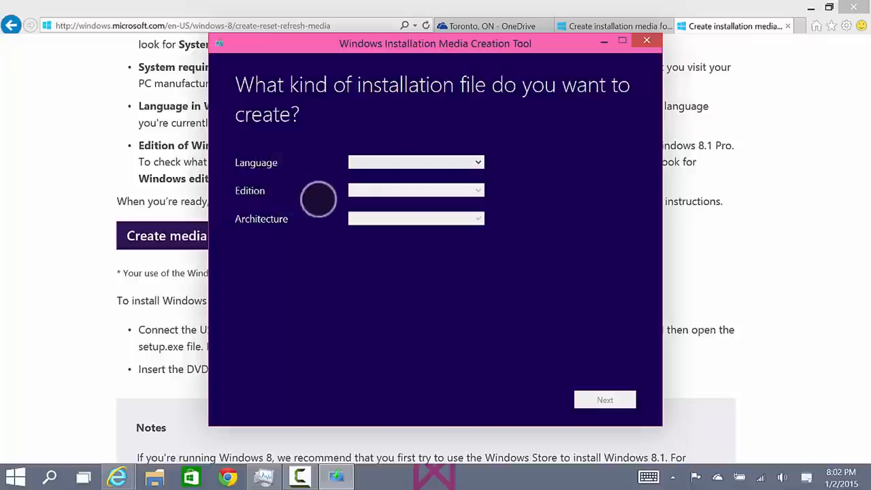
Select English (United States), Windows 8.1 Pro and 64-bit (x64), then continue
click(416, 162)
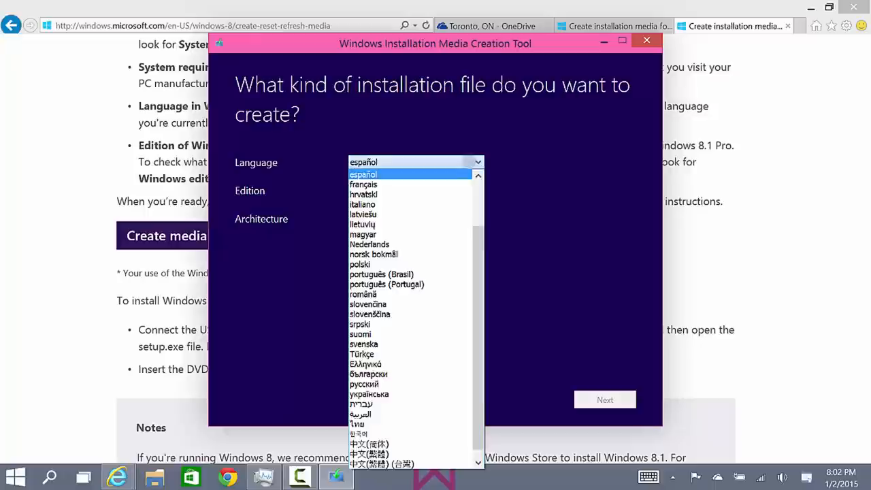
click(391, 162)
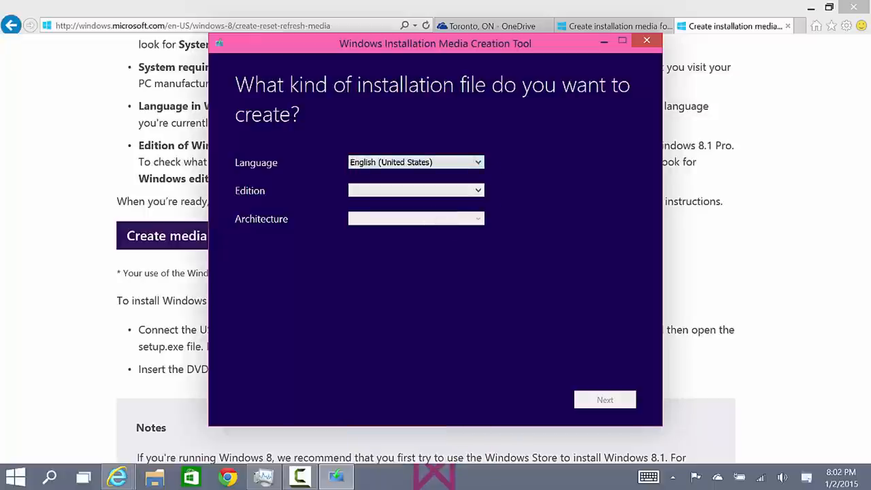
click(416, 190)
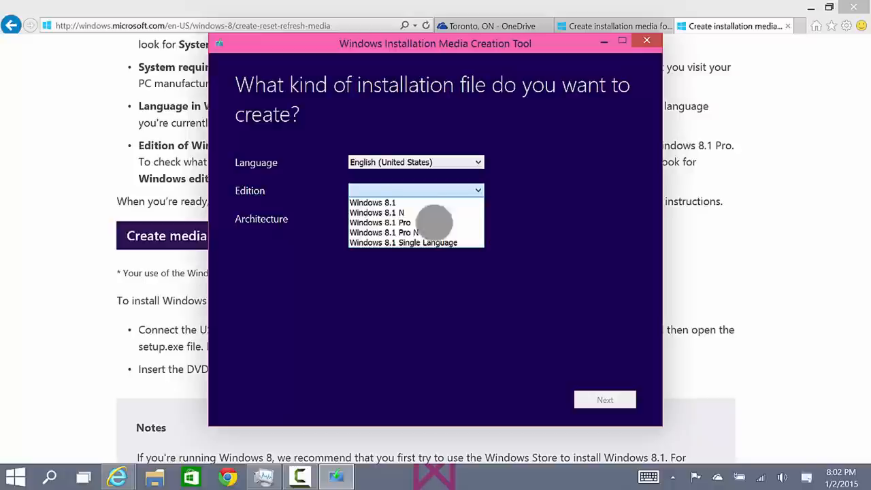
click(646, 40)
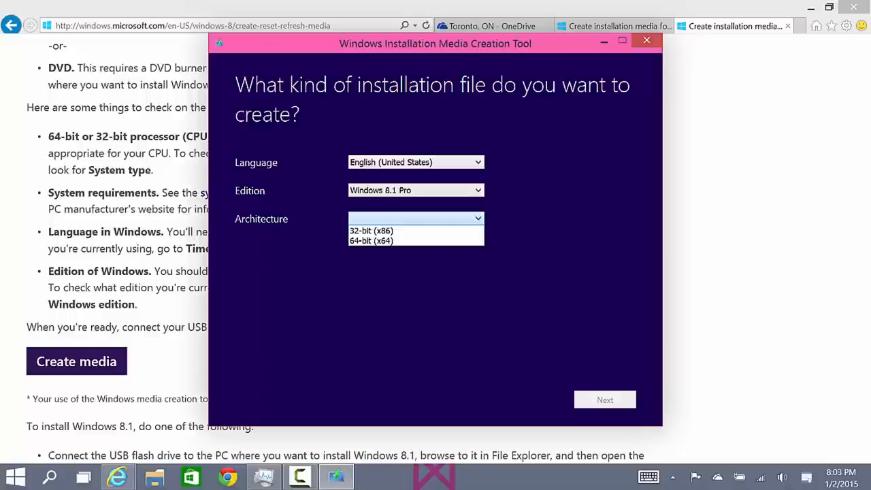
click(371, 241)
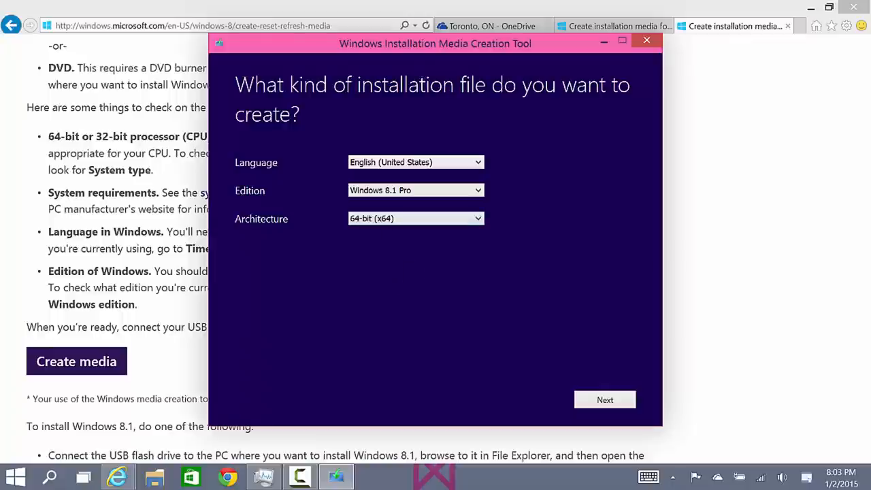
click(605, 400)
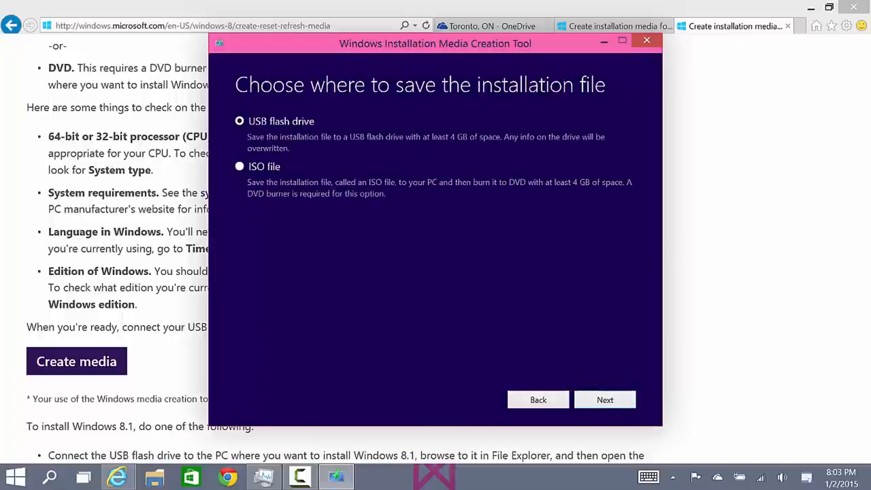
Choose the ISO file option and continue to the save dialog
click(604, 399)
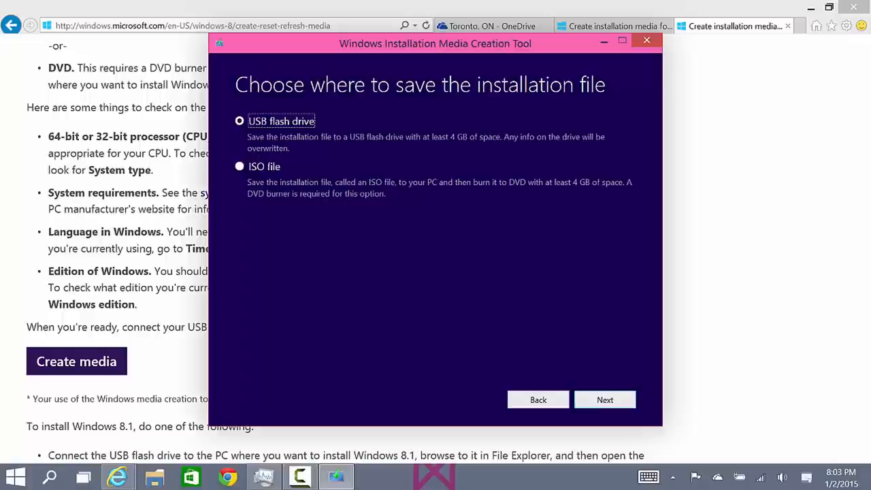
click(239, 166)
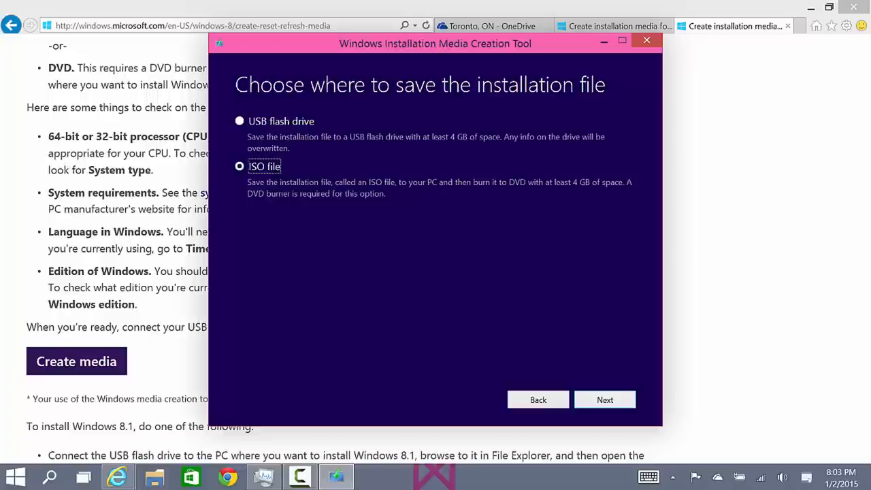
click(605, 399)
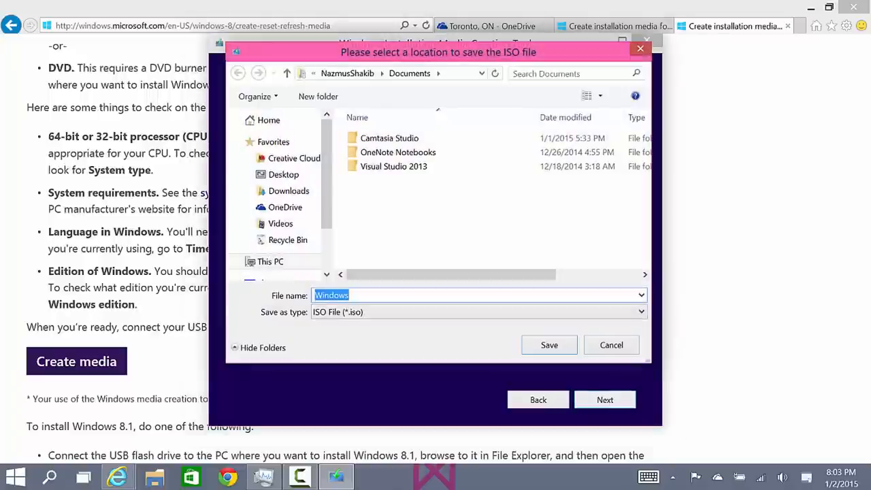
Save the ISO to the Desktop under the name 'Windows 8.1 Pro'
click(284, 175)
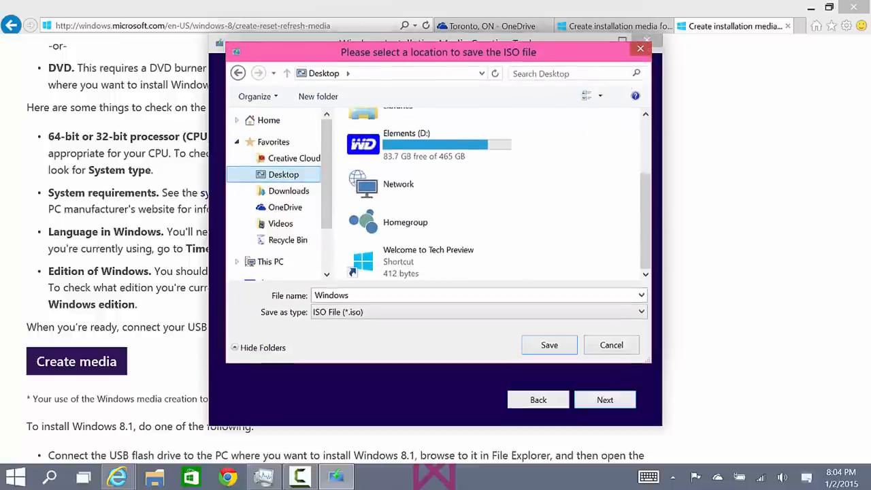
click(477, 294)
text( i.1)
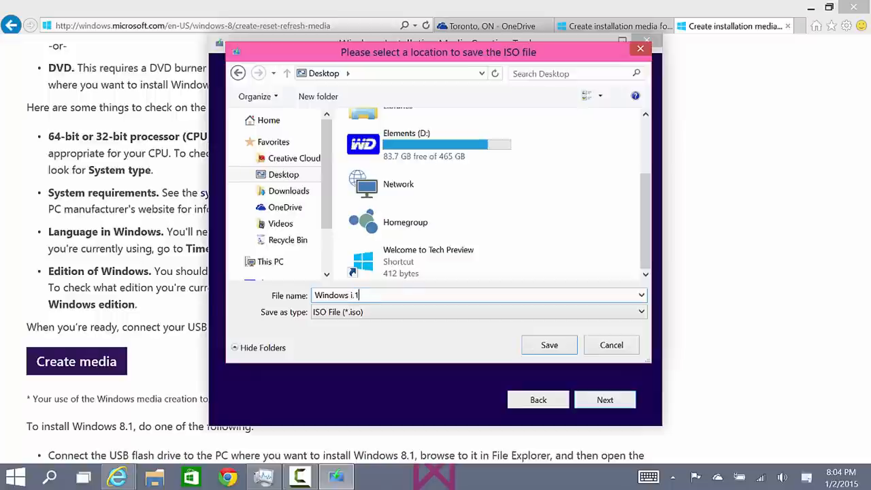
key(Backspace)
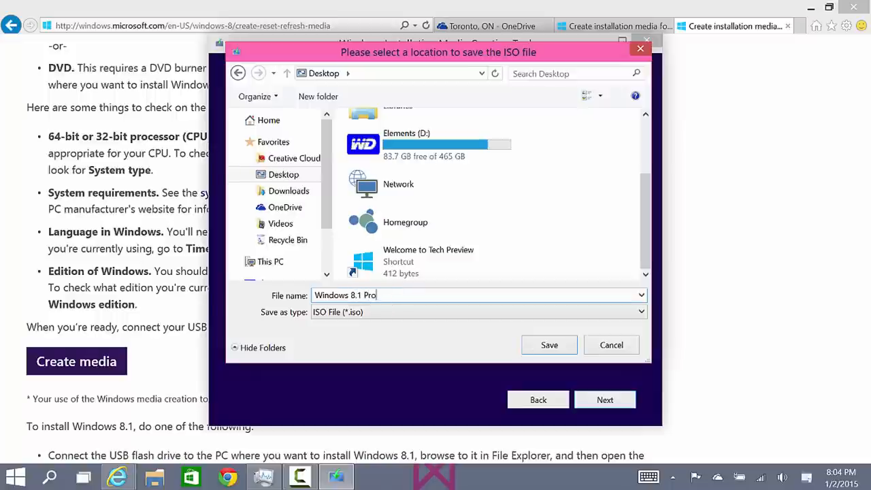
click(549, 345)
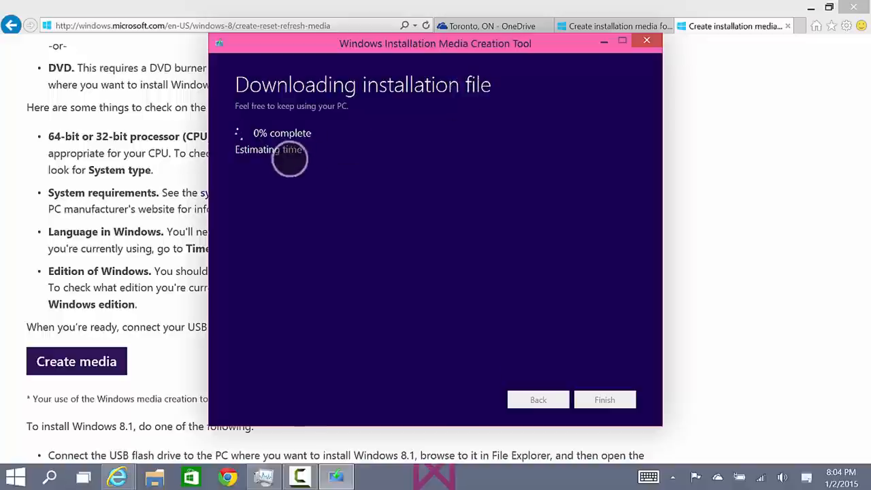
mouse_move(351, 117)
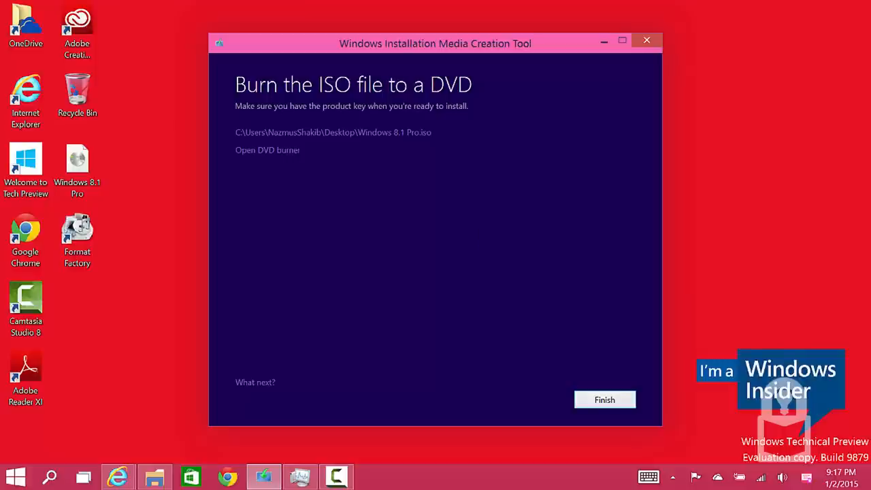
Finish the tool, mount the Windows 8.1 Pro ISO, and run setup from DVD Drive E
click(604, 400)
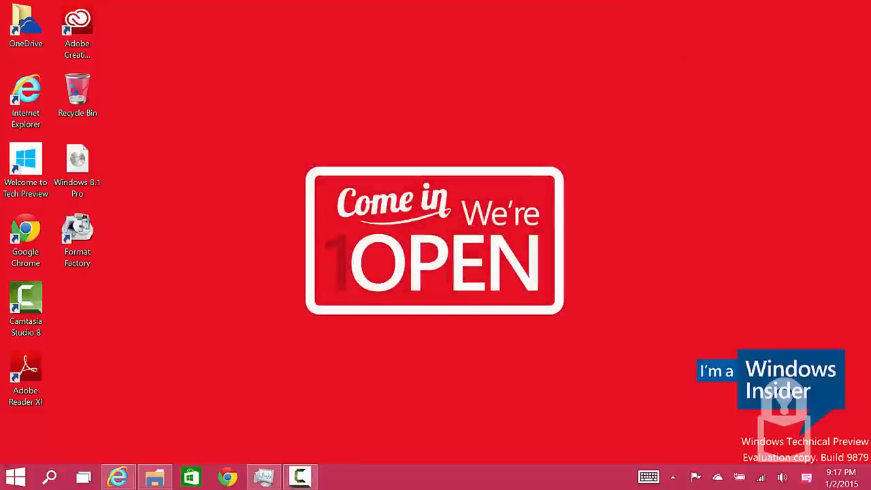
click(77, 158)
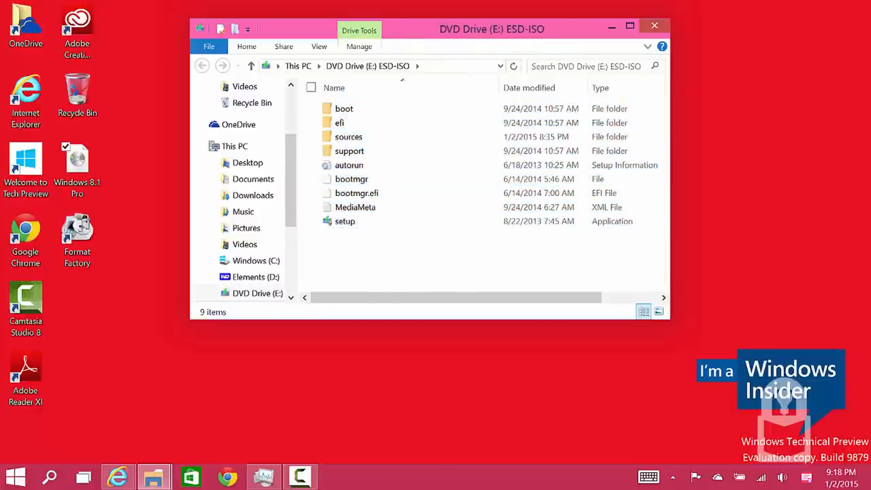
click(345, 220)
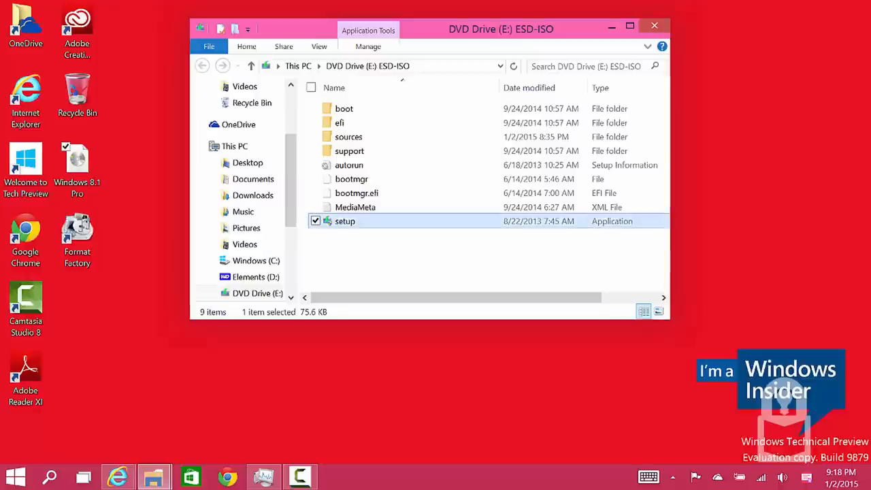
double_click(345, 220)
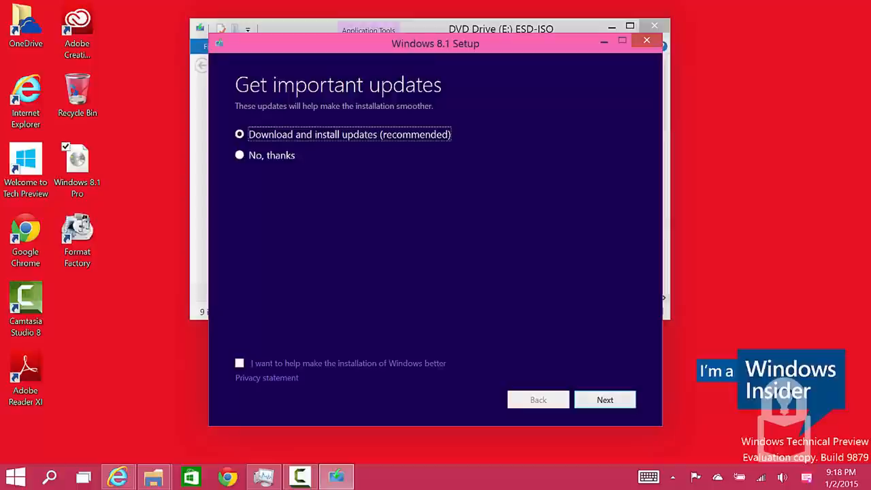
Decline setup updates, opt in to improving the installation, and proceed to the product key
click(239, 155)
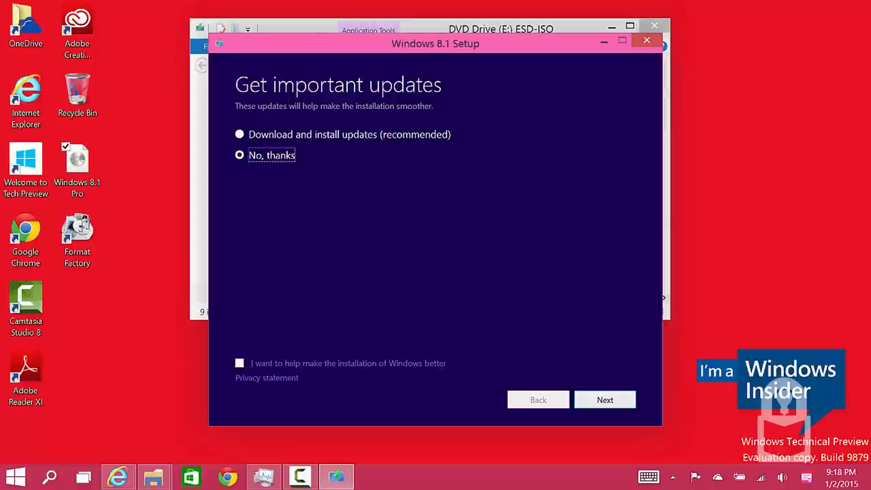
click(238, 362)
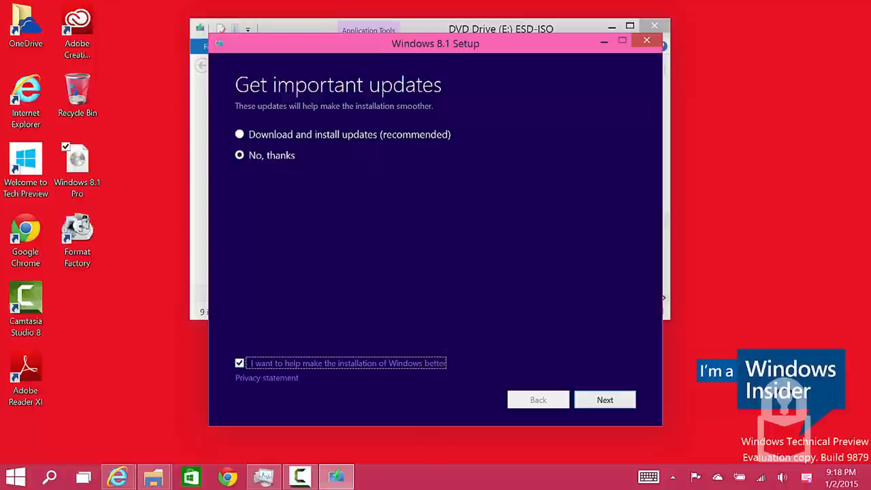
click(605, 400)
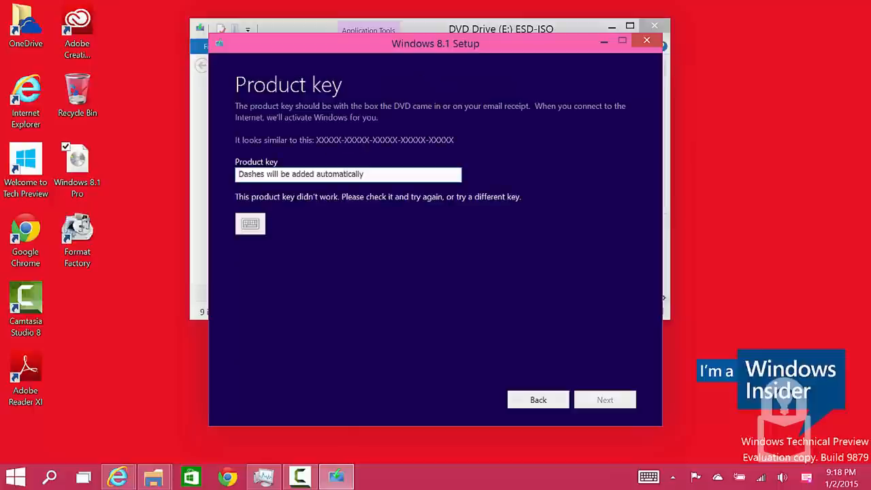
click(348, 174)
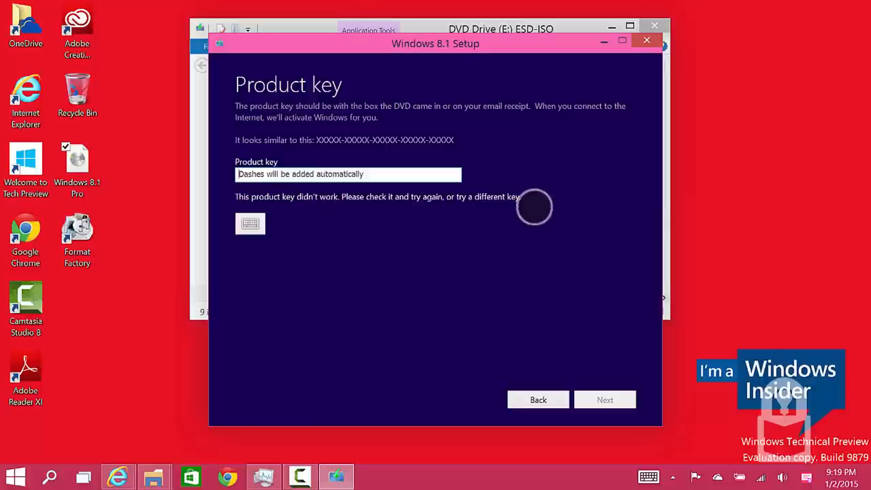
mouse_move(517, 221)
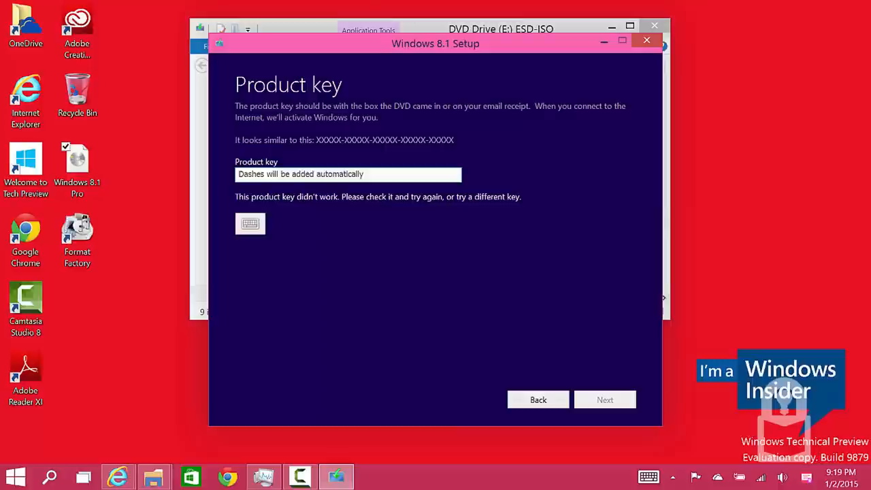
click(348, 173)
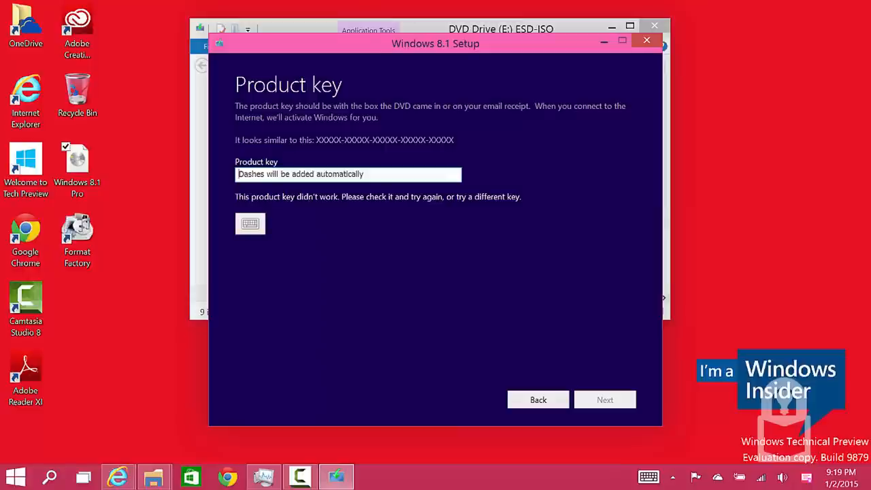